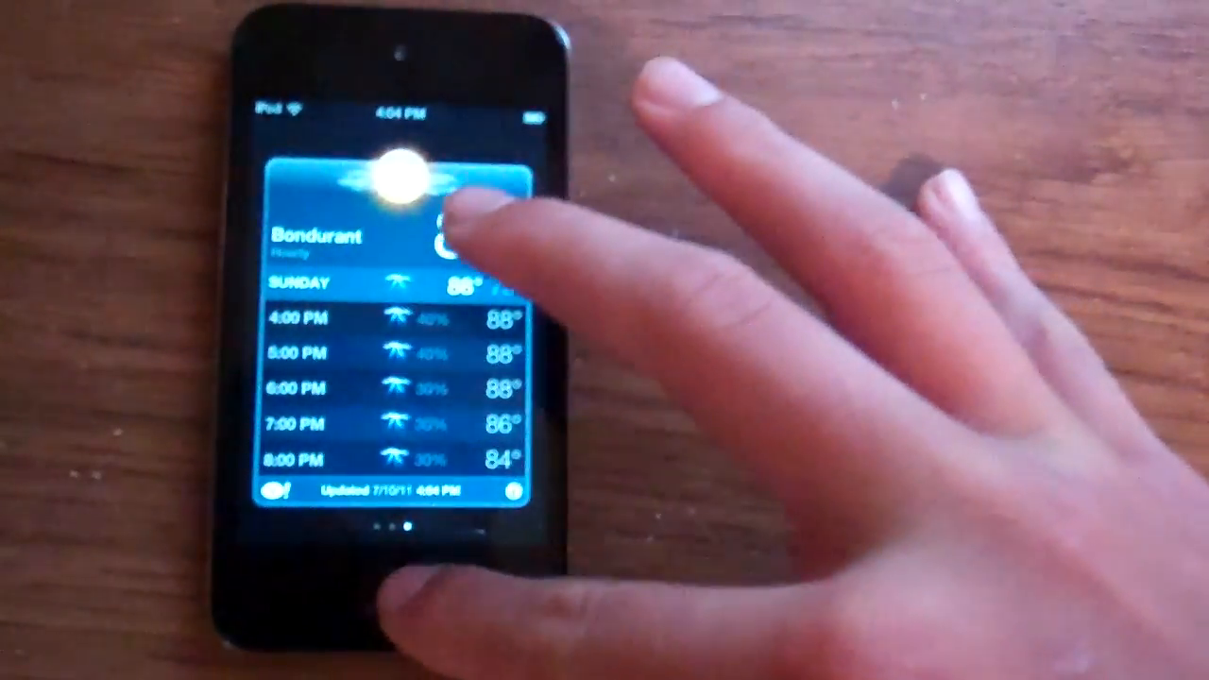
Leave the Bondurant hourly forecast and bring up the Settings app
click(397, 585)
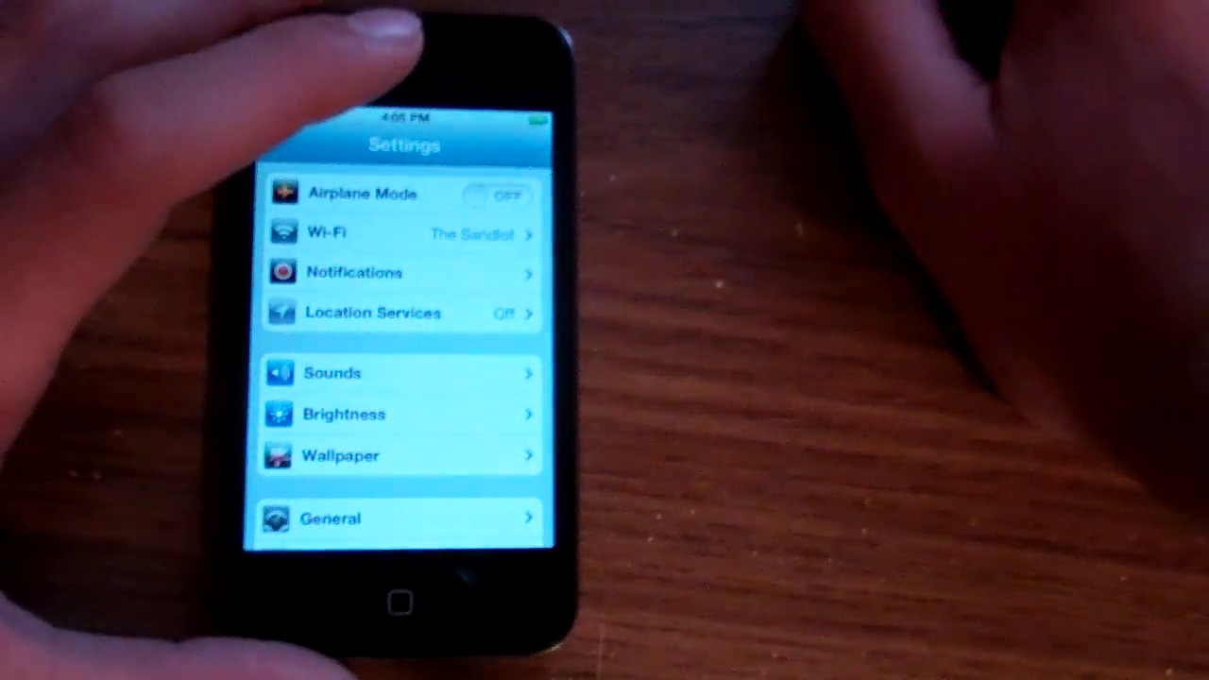
Reach the Keyboard page under General and scroll to its Shortcuts section
scroll(down, 3)
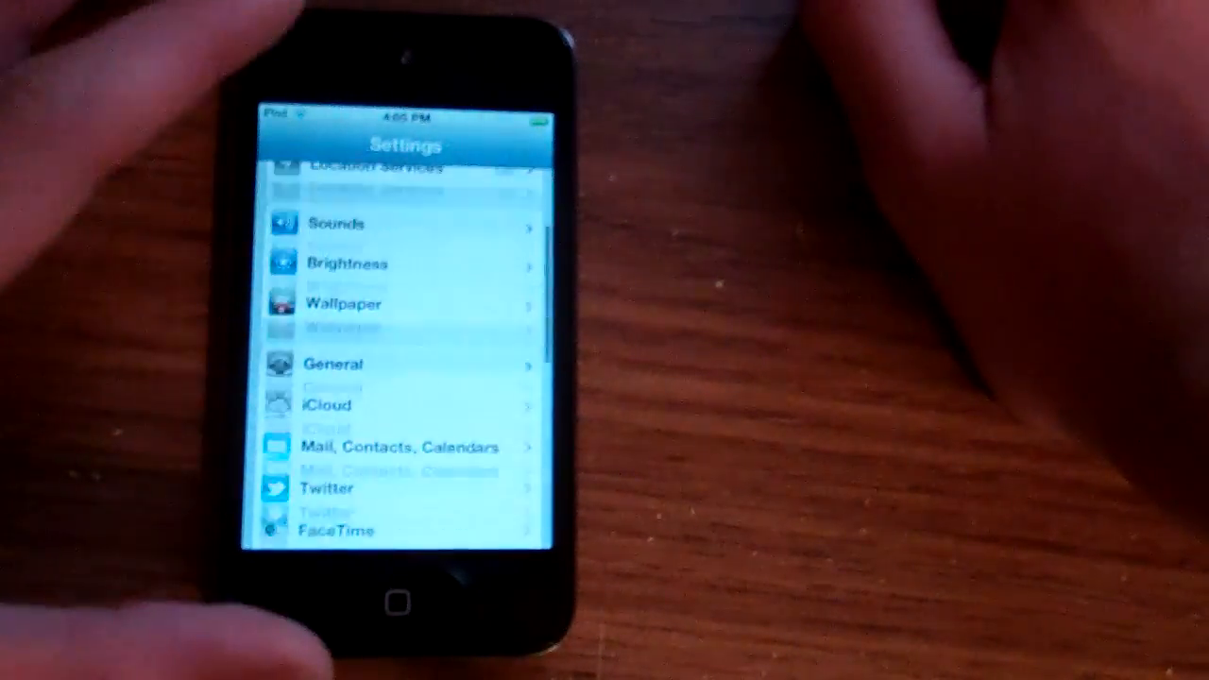
scroll(down, 3)
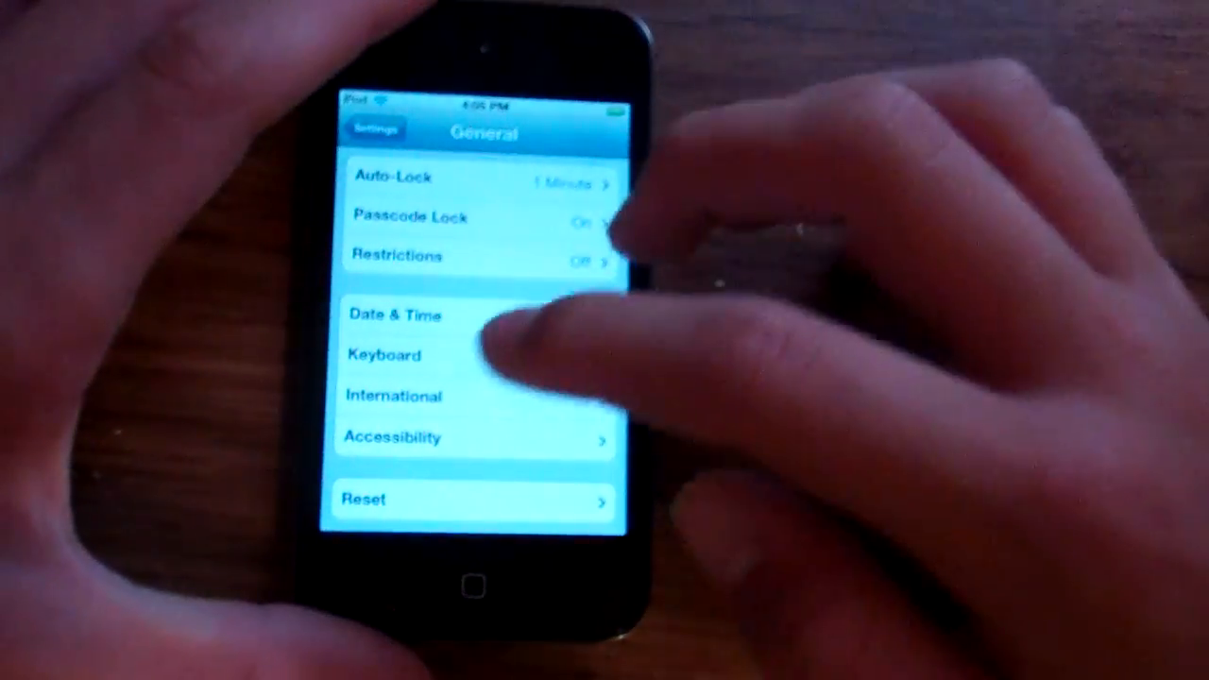
click(385, 355)
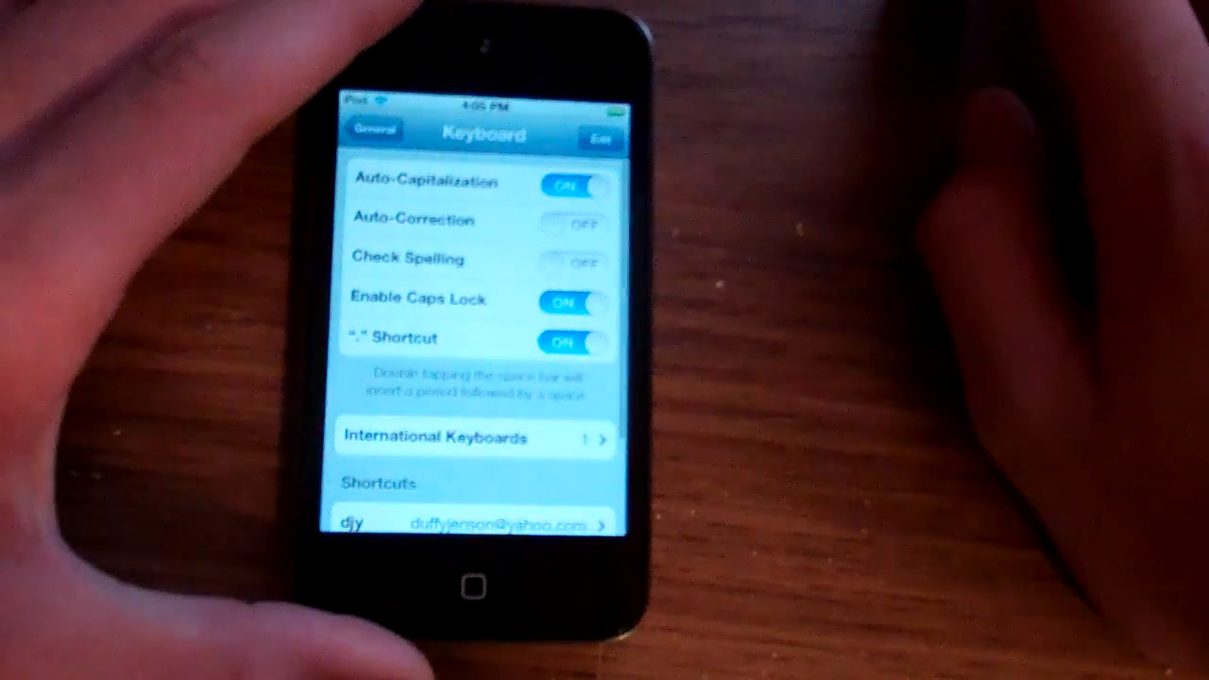
scroll(down, 3)
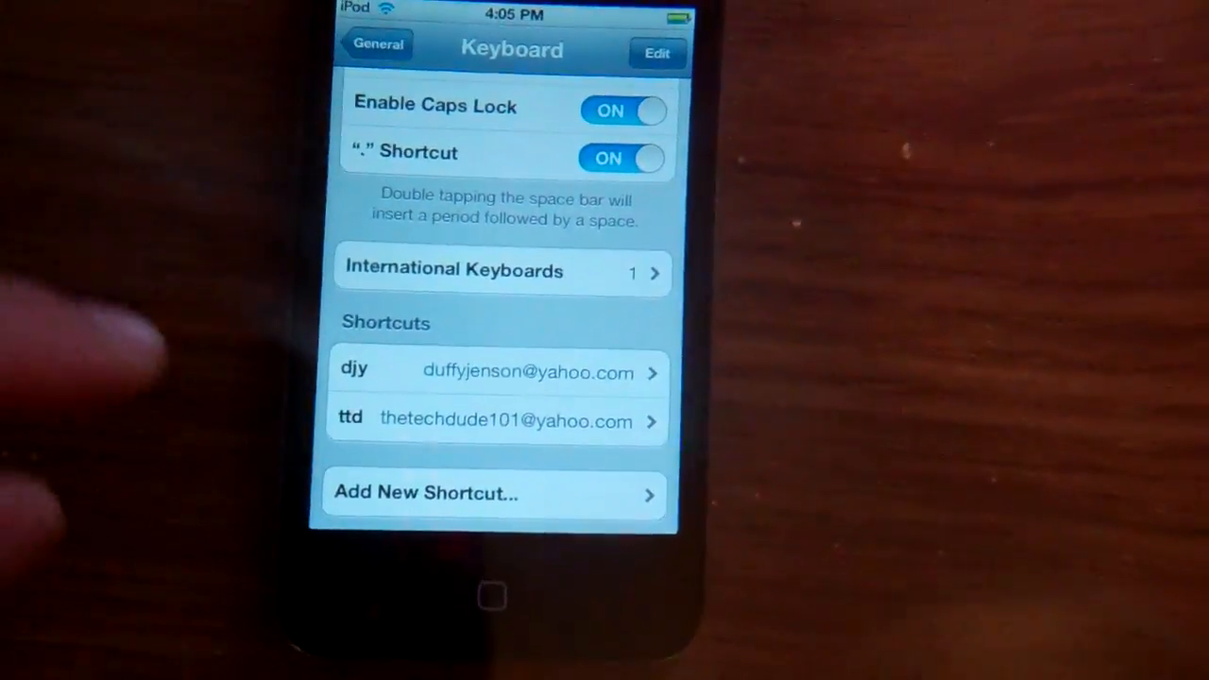
Begin a new text shortcut and fill in its phrase field
click(491, 491)
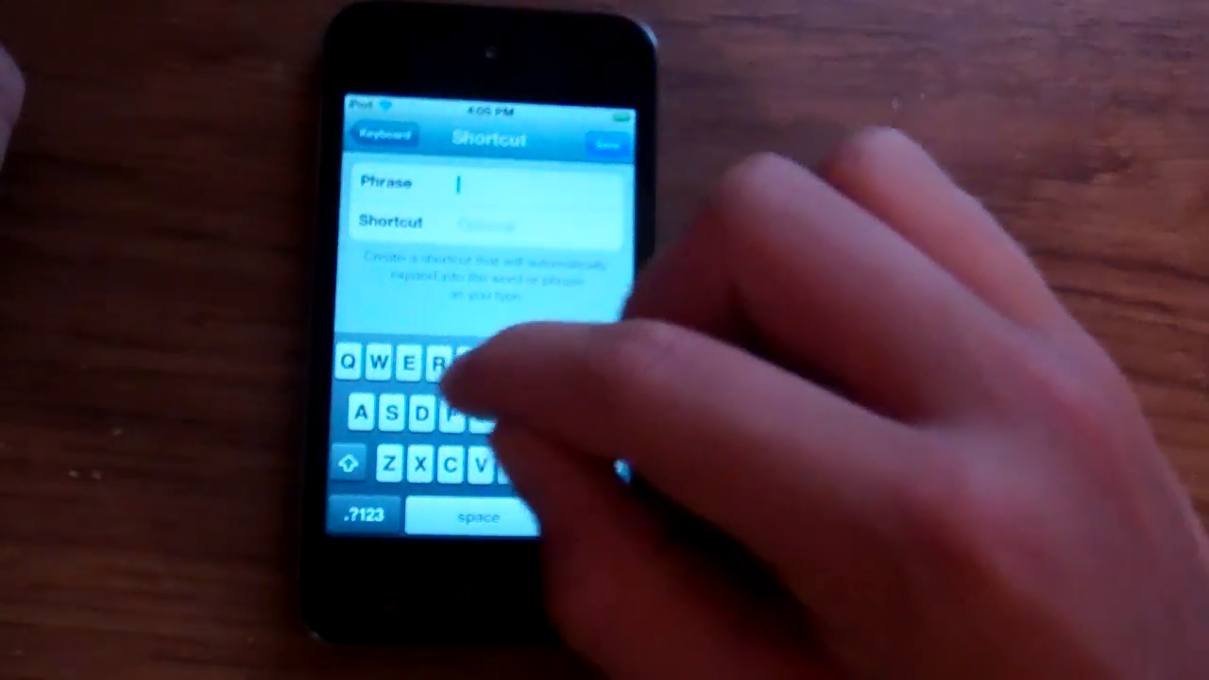
click(363, 368)
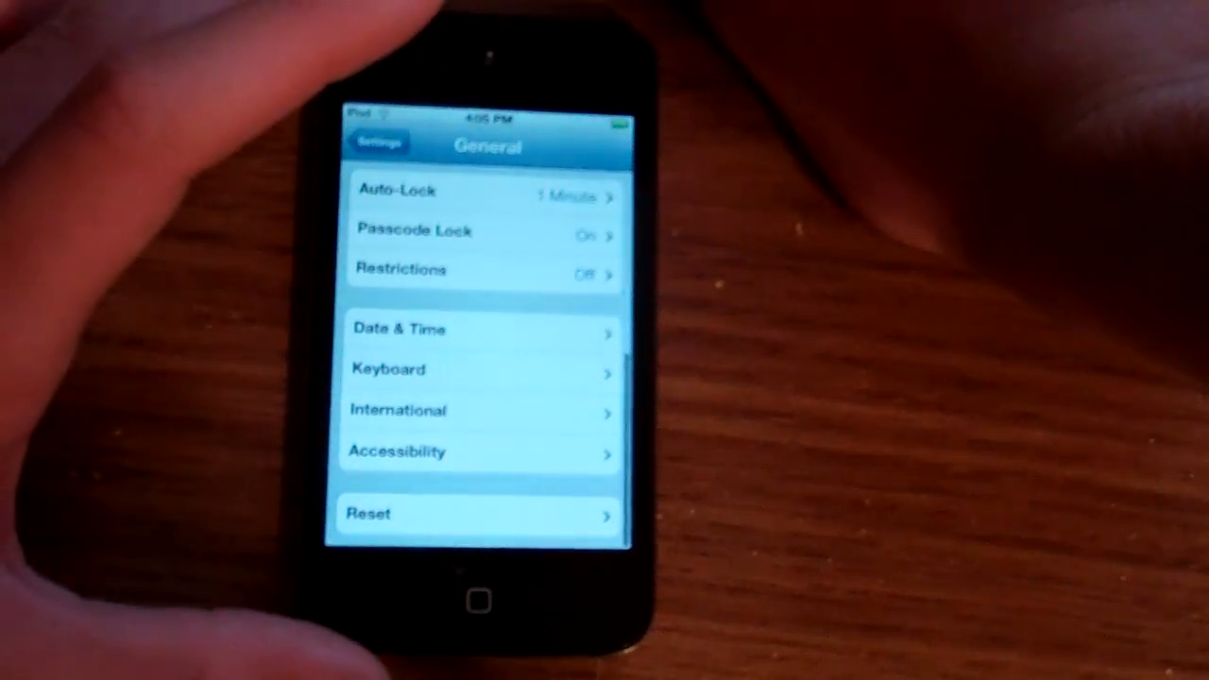
Back out to the main Settings list and return to the home screen
scroll(down, 3)
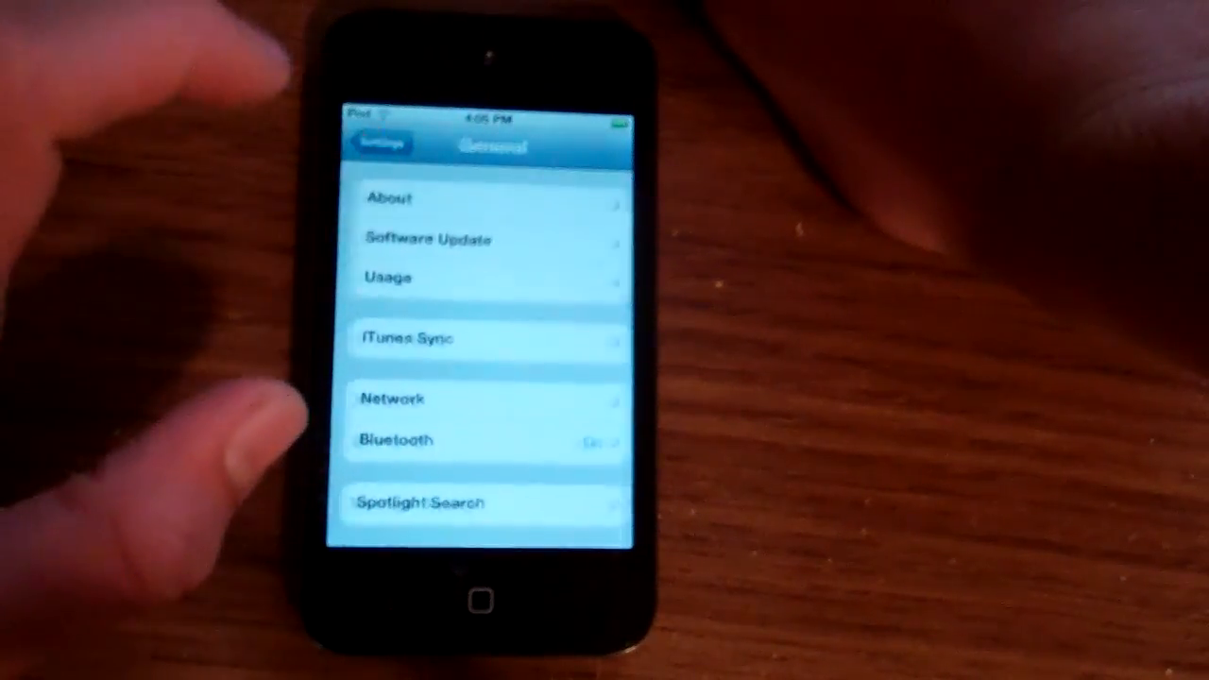
click(380, 143)
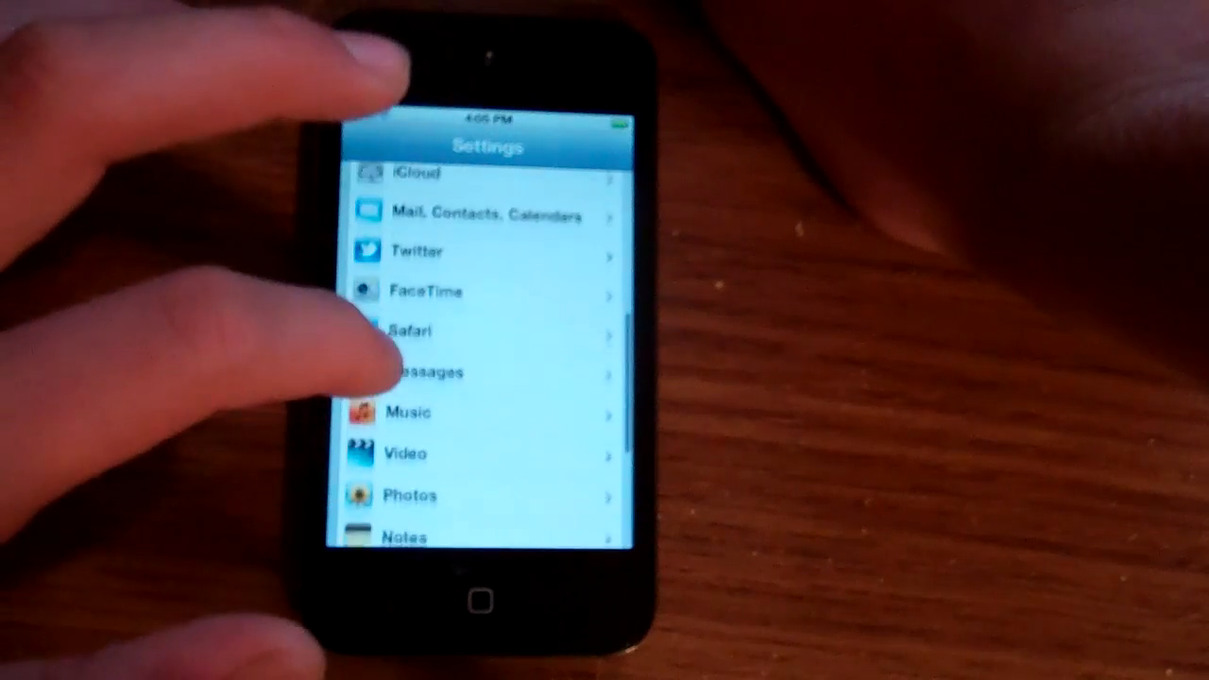
scroll(down, 3)
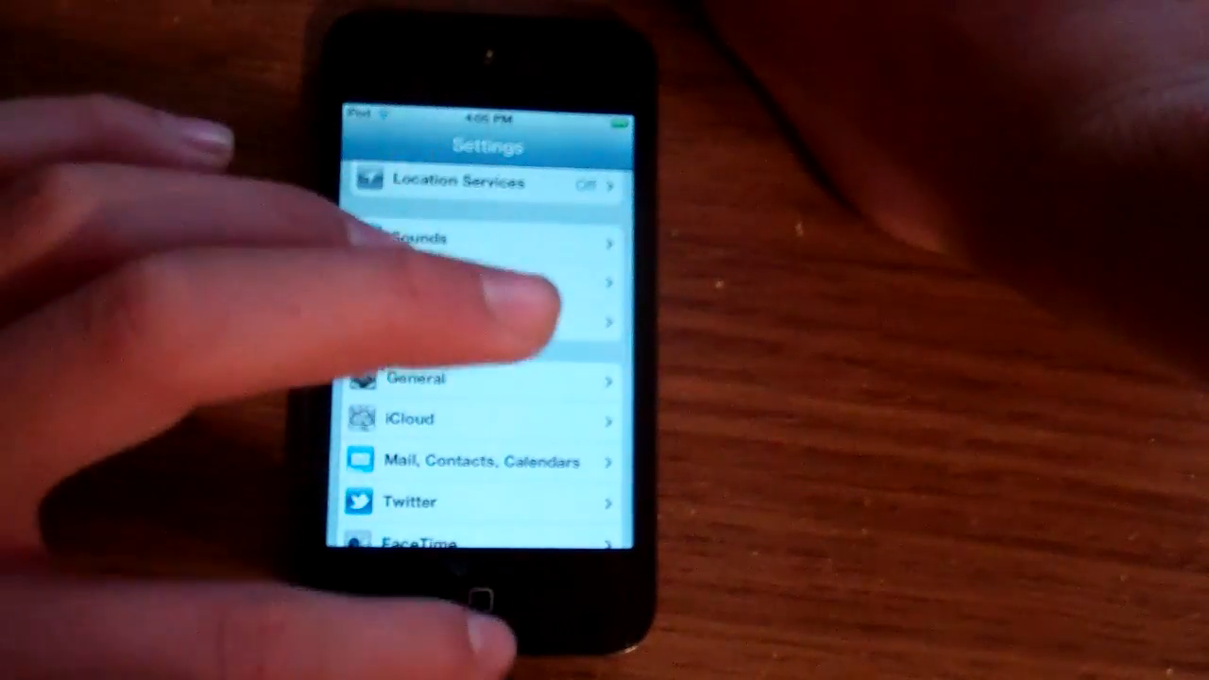
click(487, 597)
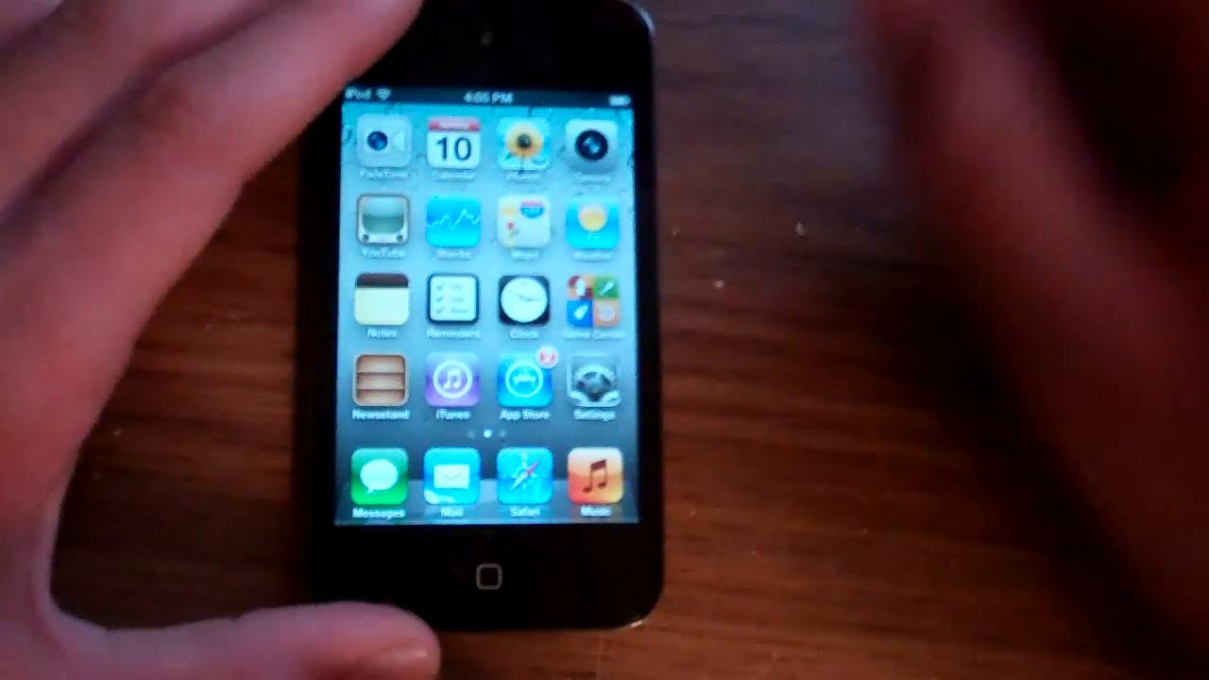